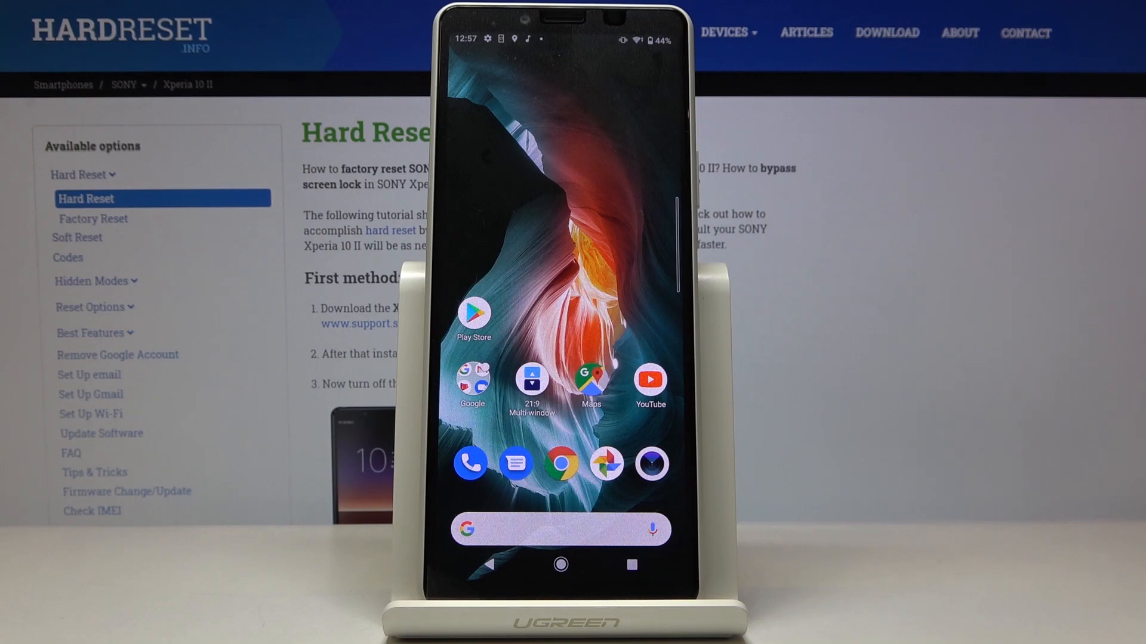
- Scroll through Settings and open the Accessibility page with the screen reader options
scroll("up", 3)
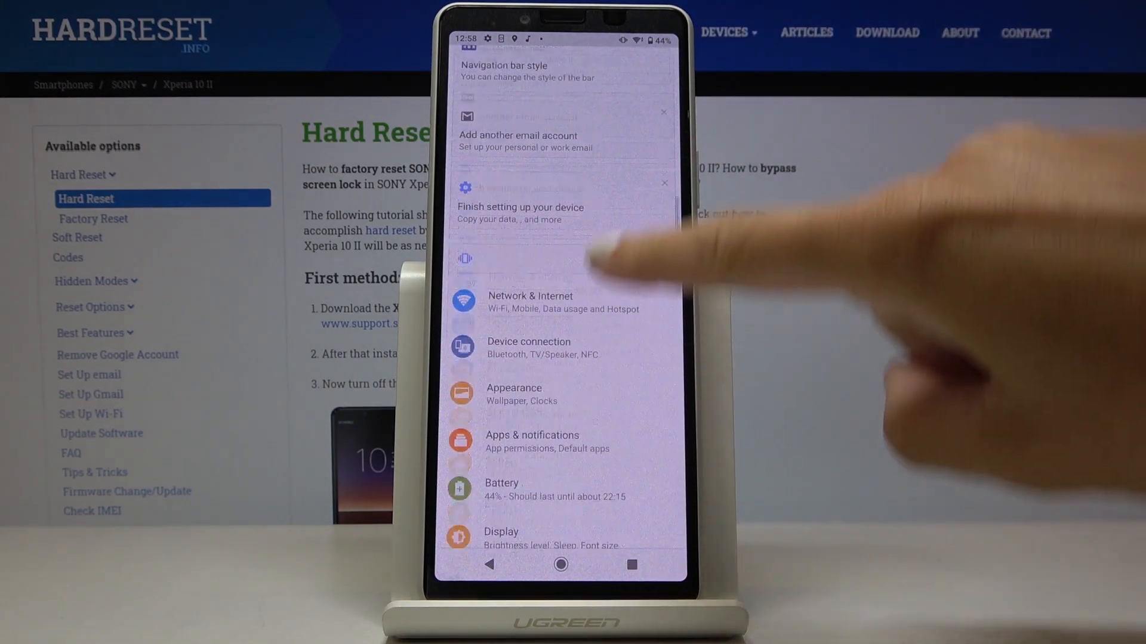
scroll("down", 3)
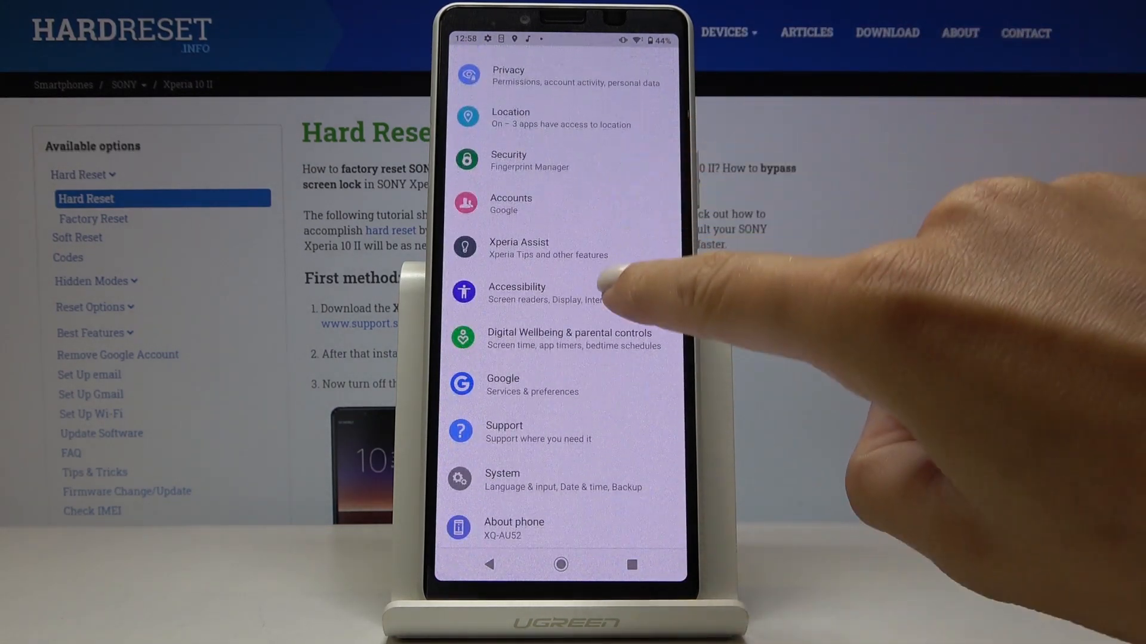
left_click(517, 292)
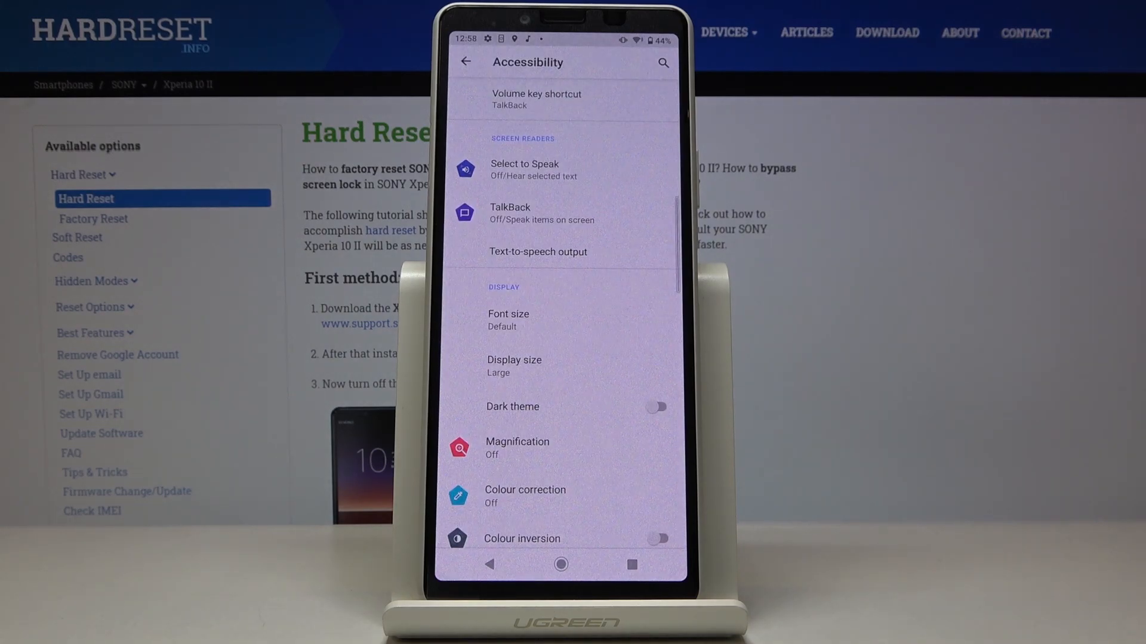
- Open TalkBack, switch Use service on, and allow it full device control
left_click(510, 212)
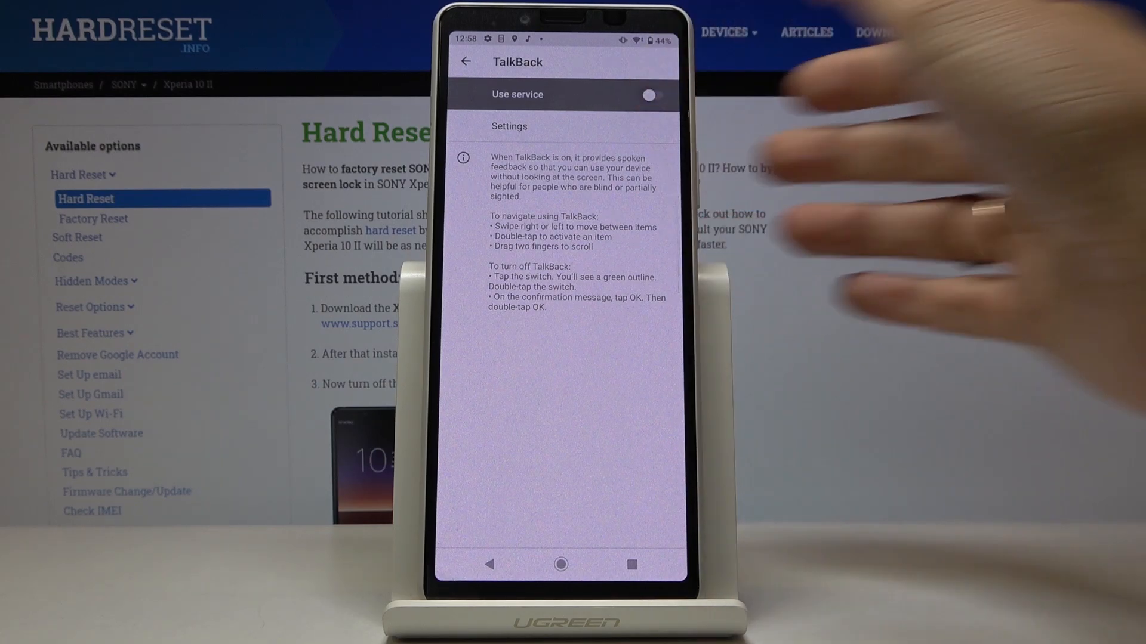
left_click(648, 94)
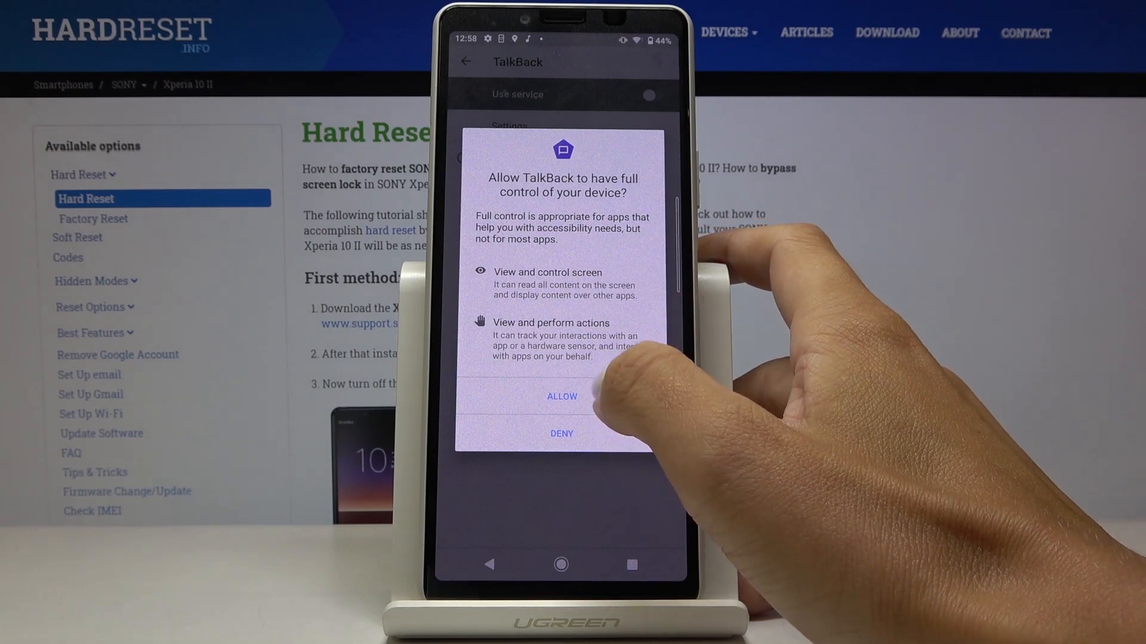
left_click(561, 397)
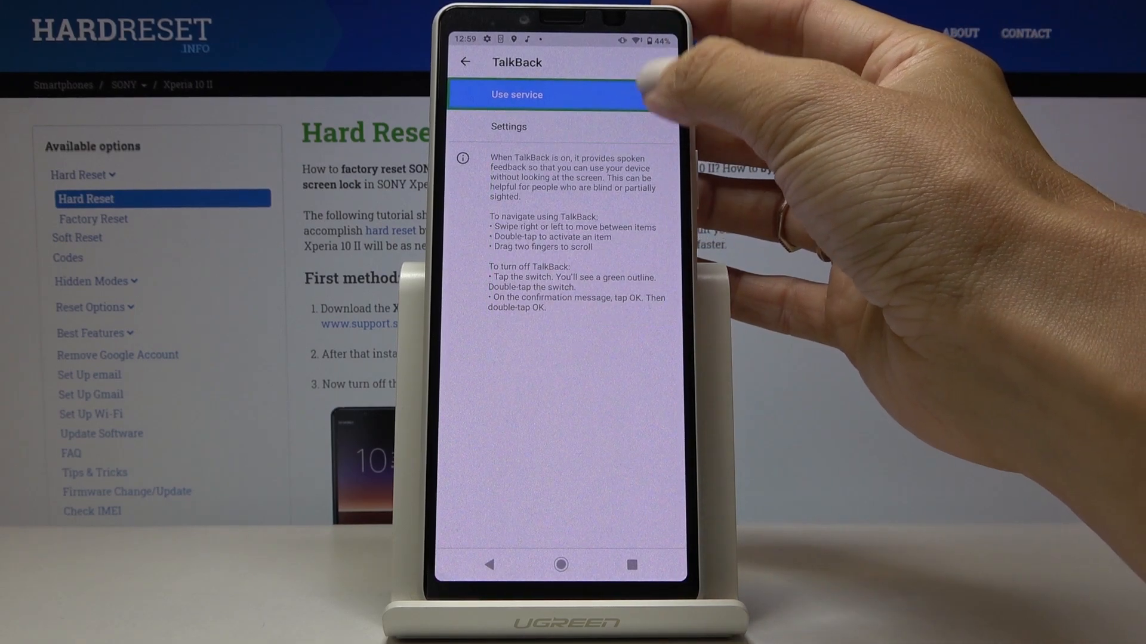
- Switch TalkBack's Use service off, bringing up the Stop TalkBack? confirmation
left_click(561, 94)
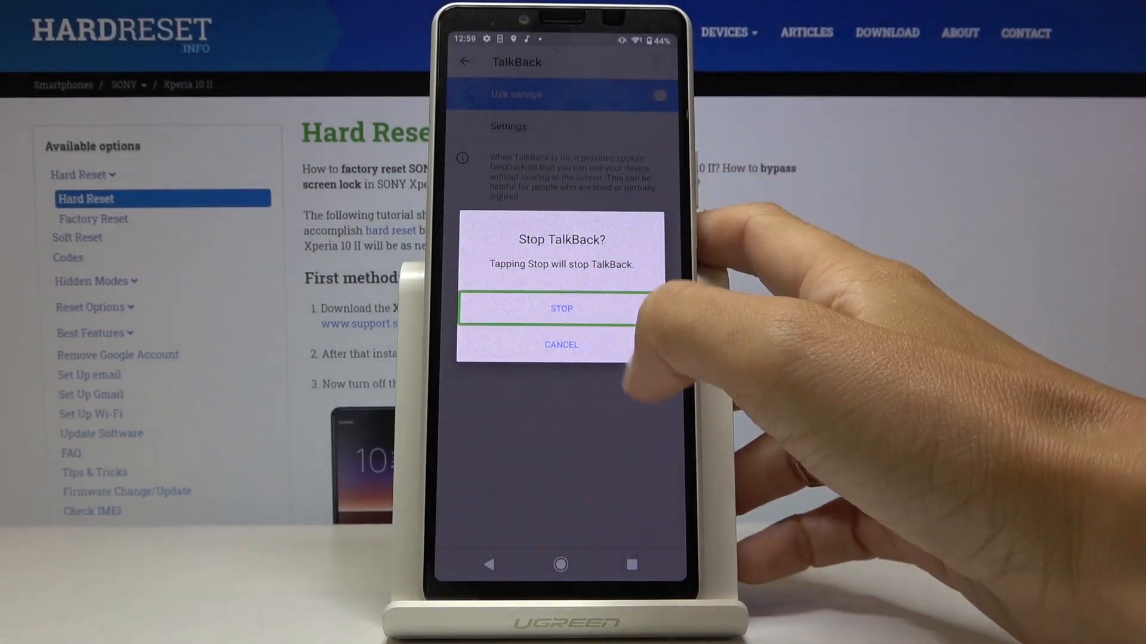